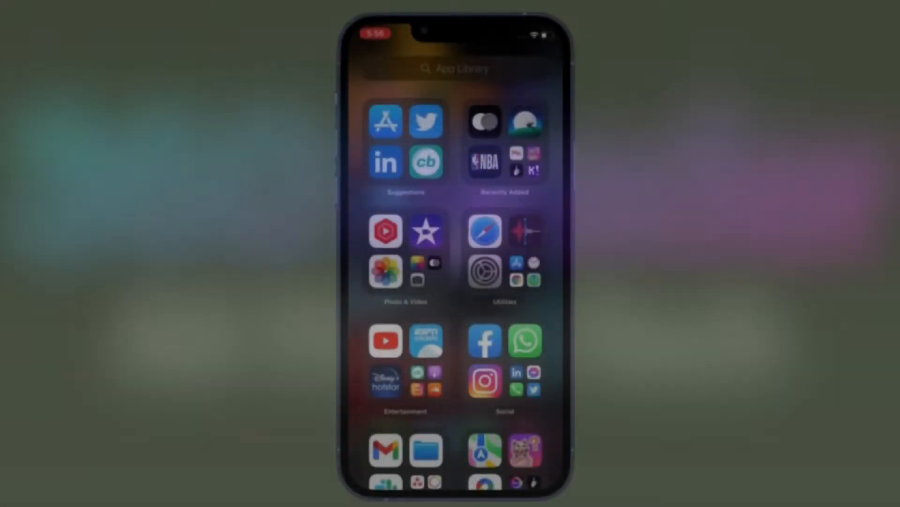
# Step: Browse the App Library's alphabetical list and reach the Recently Added folder of apps
pyautogui.scroll(-3)
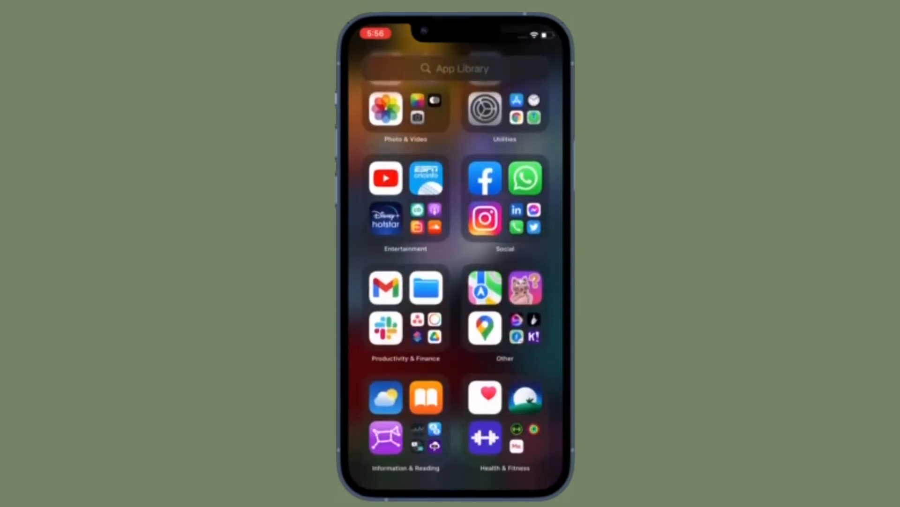
pyautogui.scroll(-3)
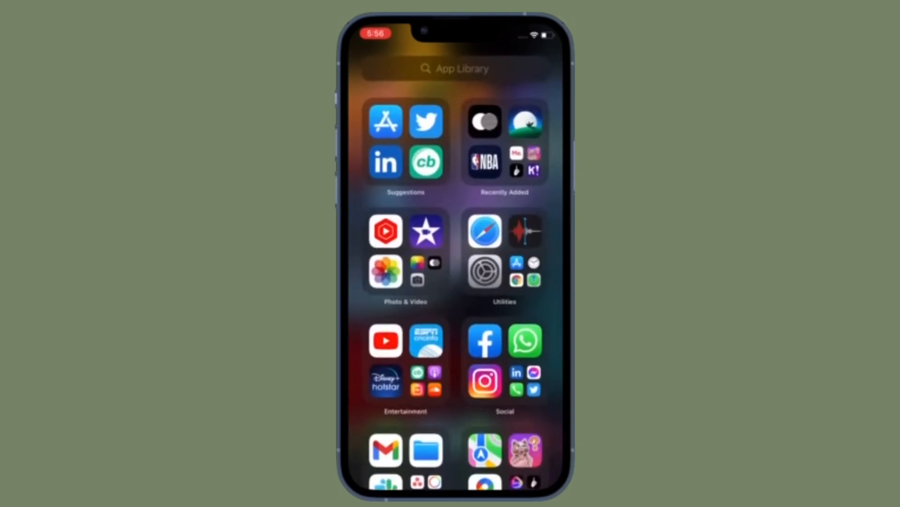
pyautogui.click(453, 68)
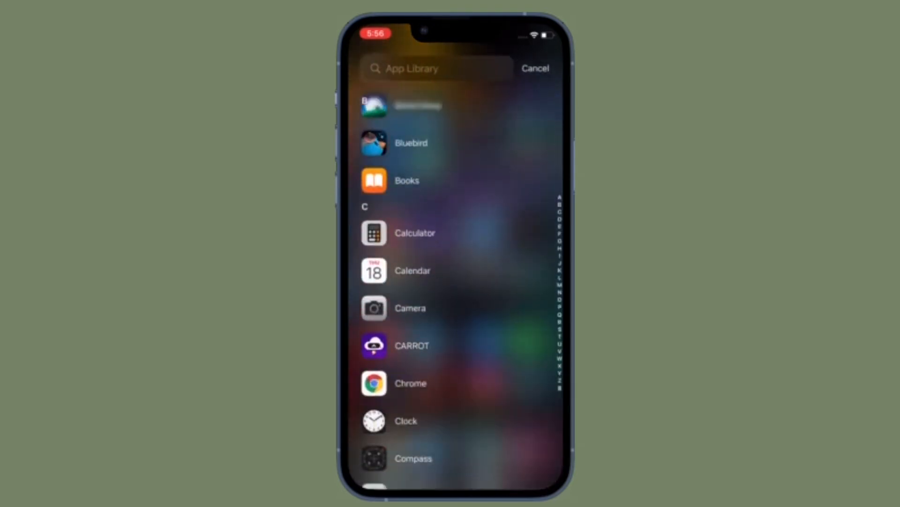
pyautogui.scroll(-3)
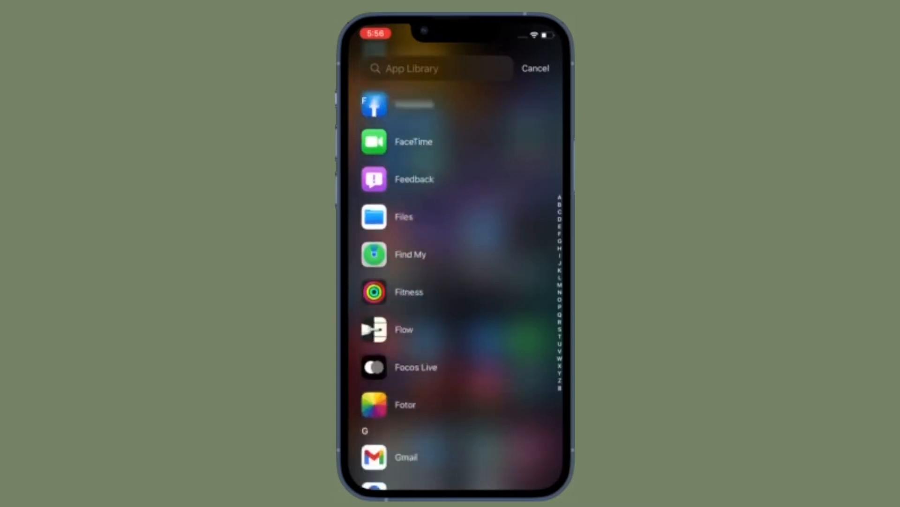
pyautogui.scroll(-3)
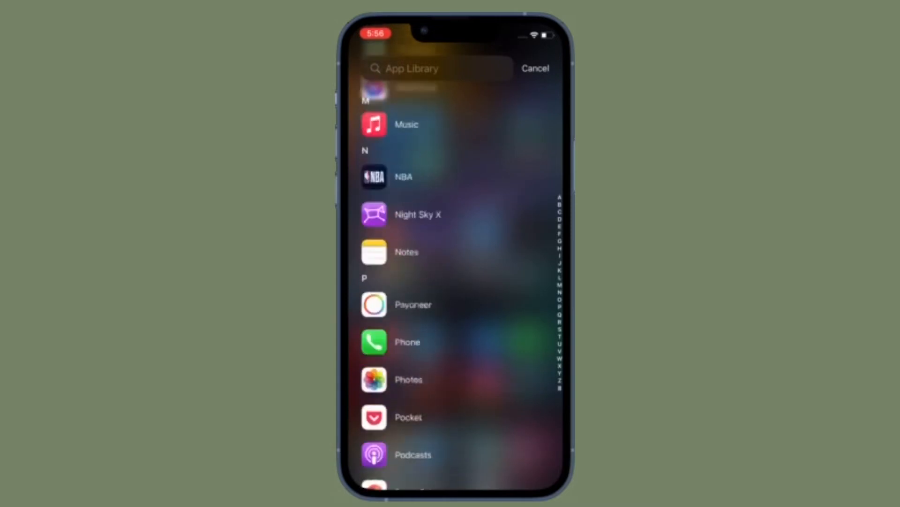
pyautogui.scroll(-3)
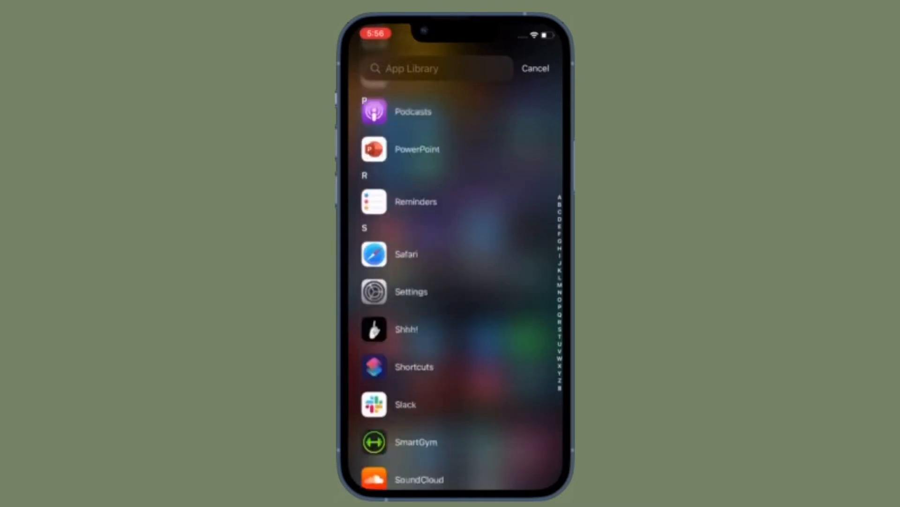
pyautogui.scroll(-3)
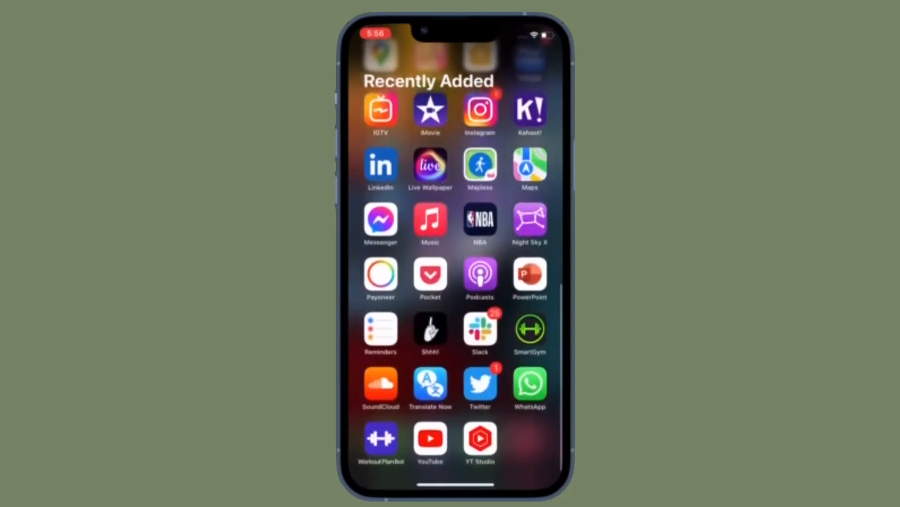
# Step: Launch Settings from the Utilities folder and go to its General page listing AirPlay & Handoff
pyautogui.scroll(-3)
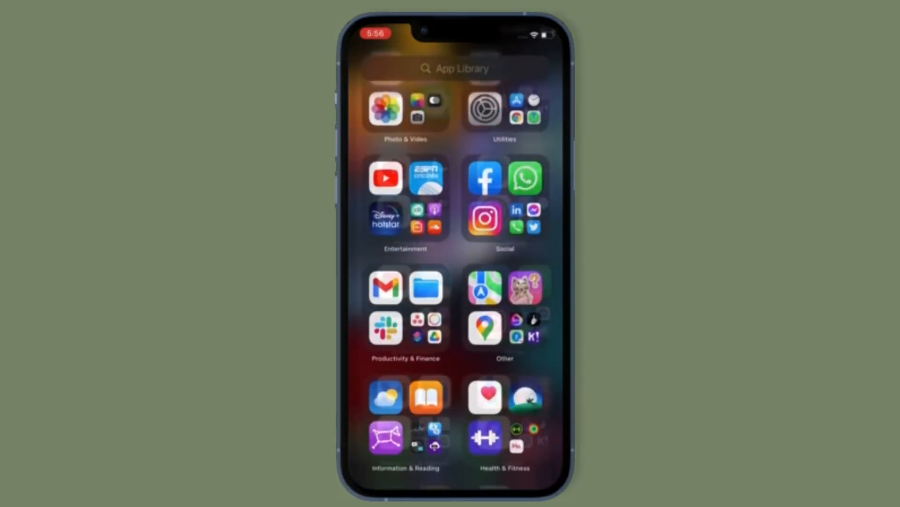
pyautogui.scroll(-3)
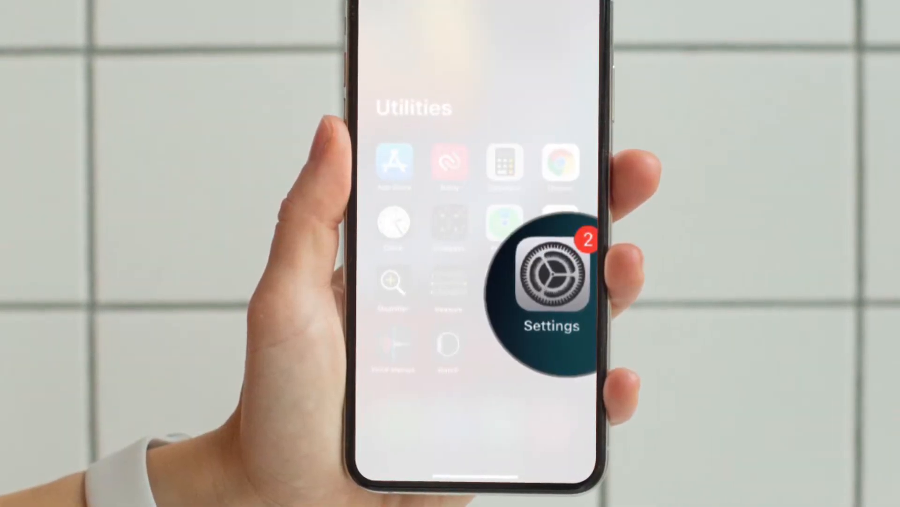
pyautogui.click(551, 276)
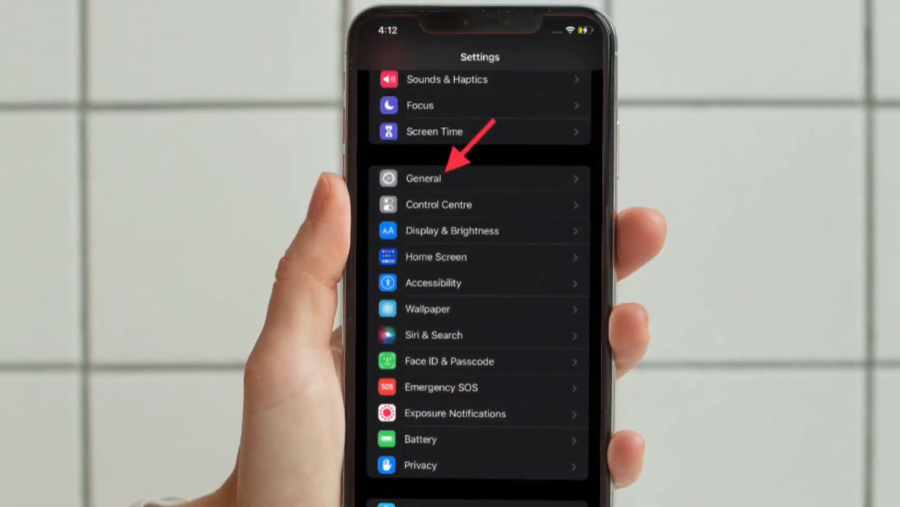
pyautogui.click(480, 177)
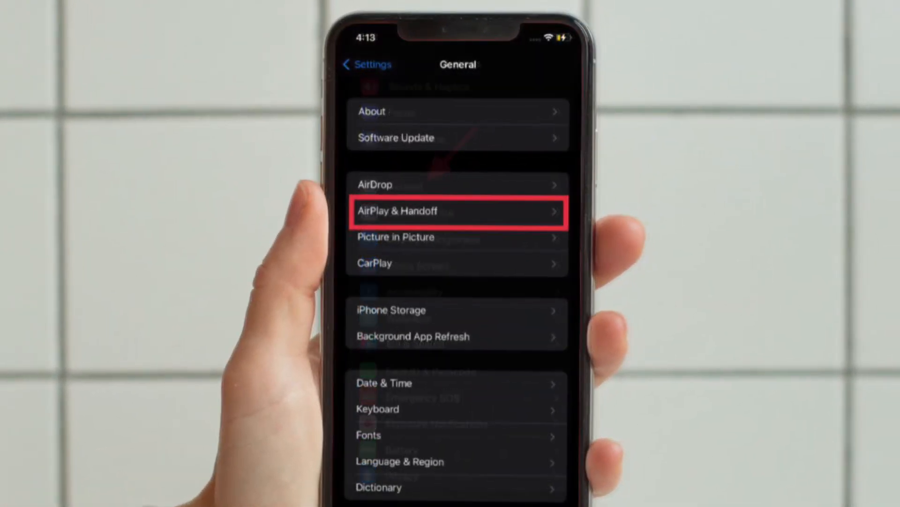